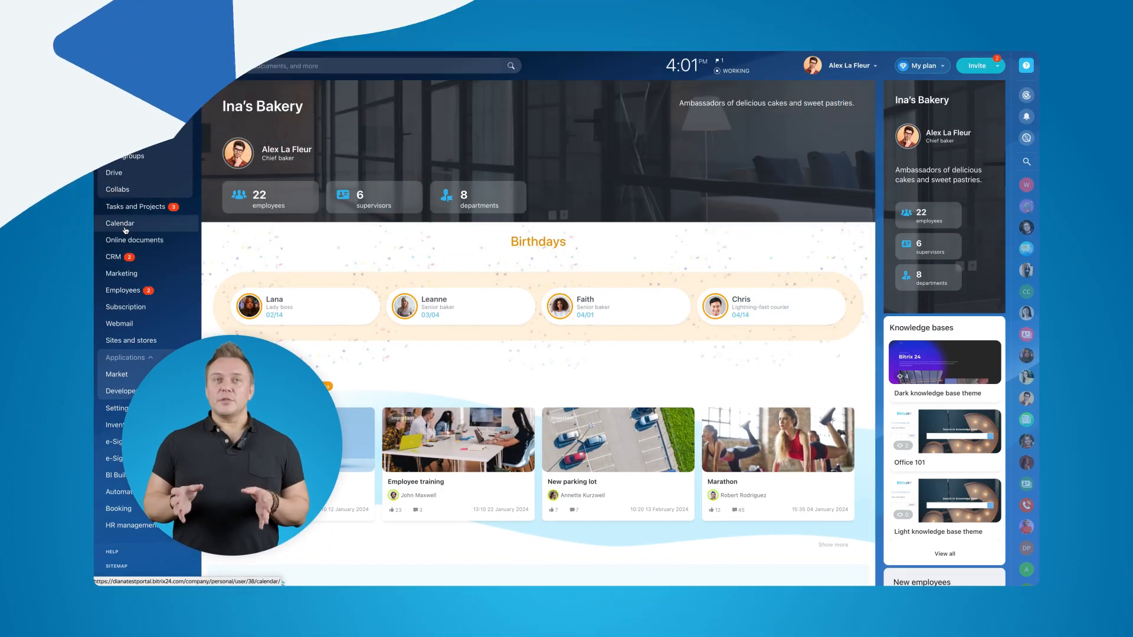
# Go to the Collabs section, currently showing its empty intro screen.
pyautogui.click(117, 189)
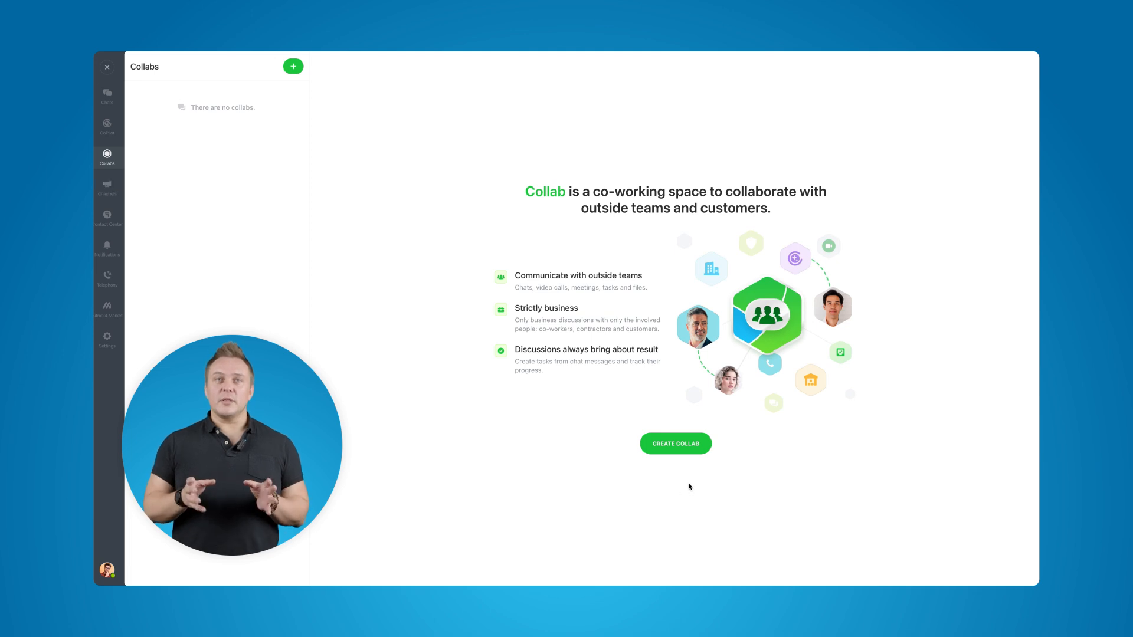
# Create collab 'ABC CO. new website for Brazil' with description 'Project descr' and saved access permissions.
pyautogui.click(674, 443)
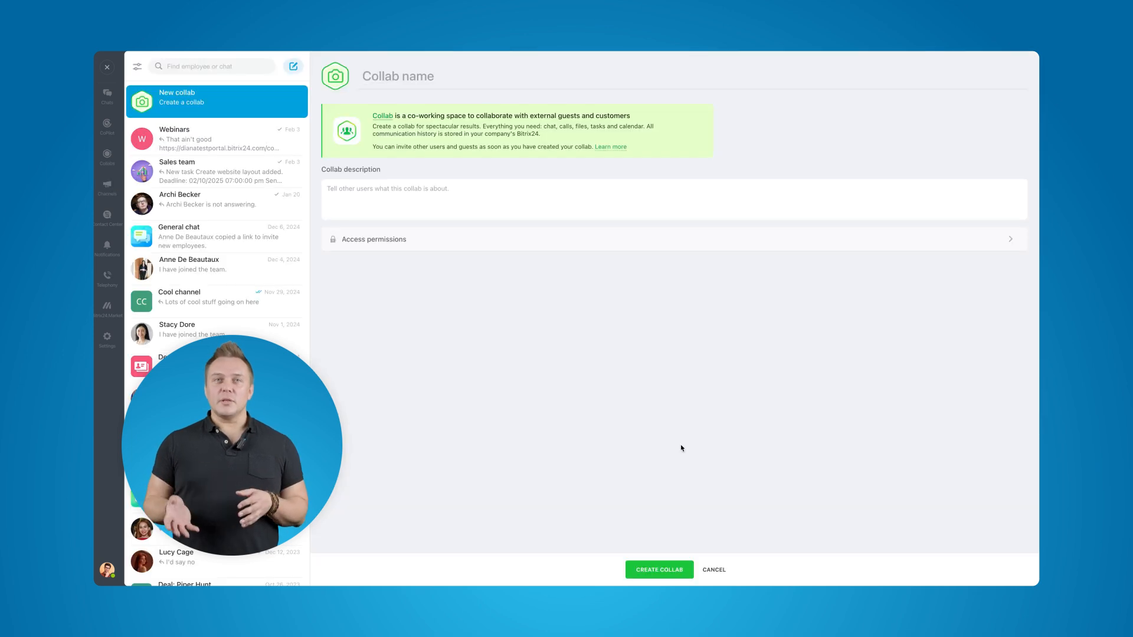
pyautogui.write('ABC CO. new website for Brazil')
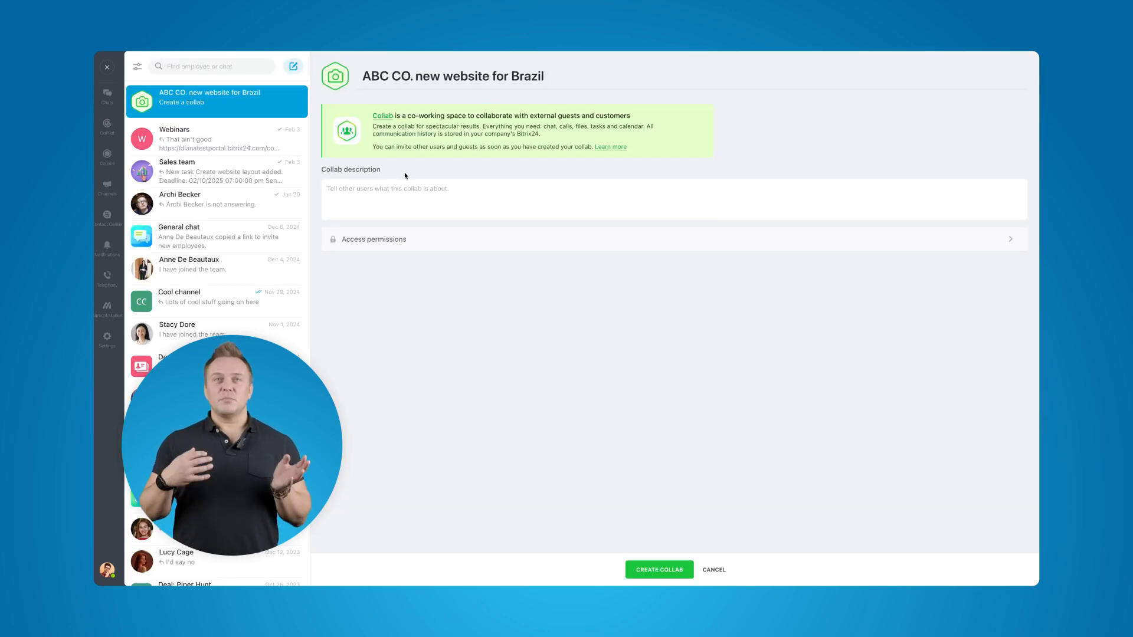
pyautogui.write('Project descri')
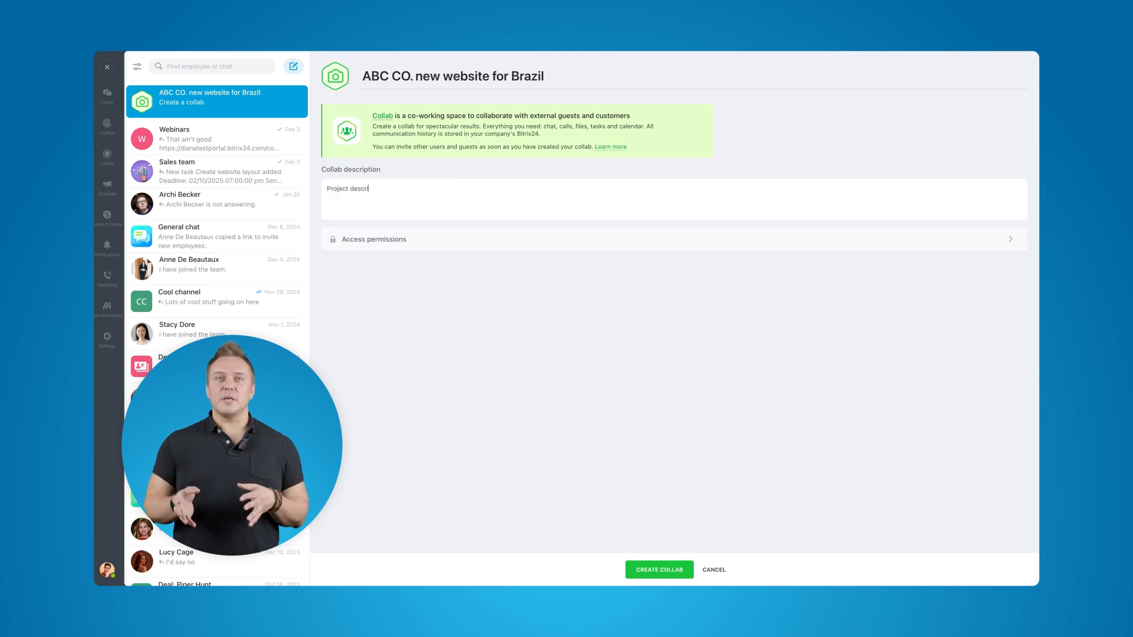
pyautogui.click(374, 239)
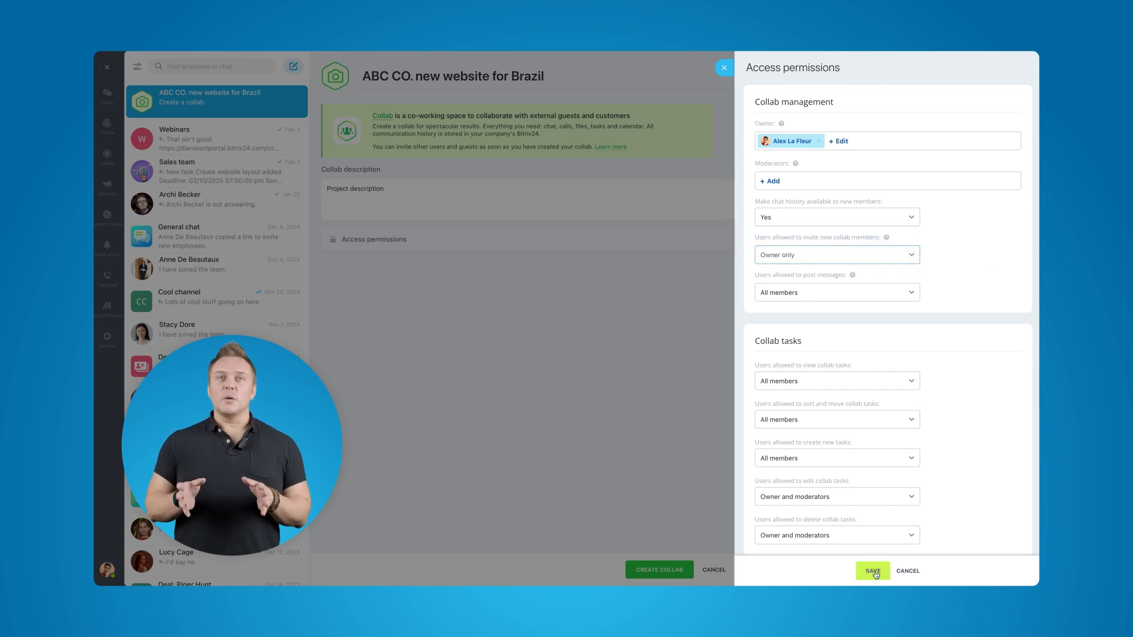
pyautogui.click(872, 571)
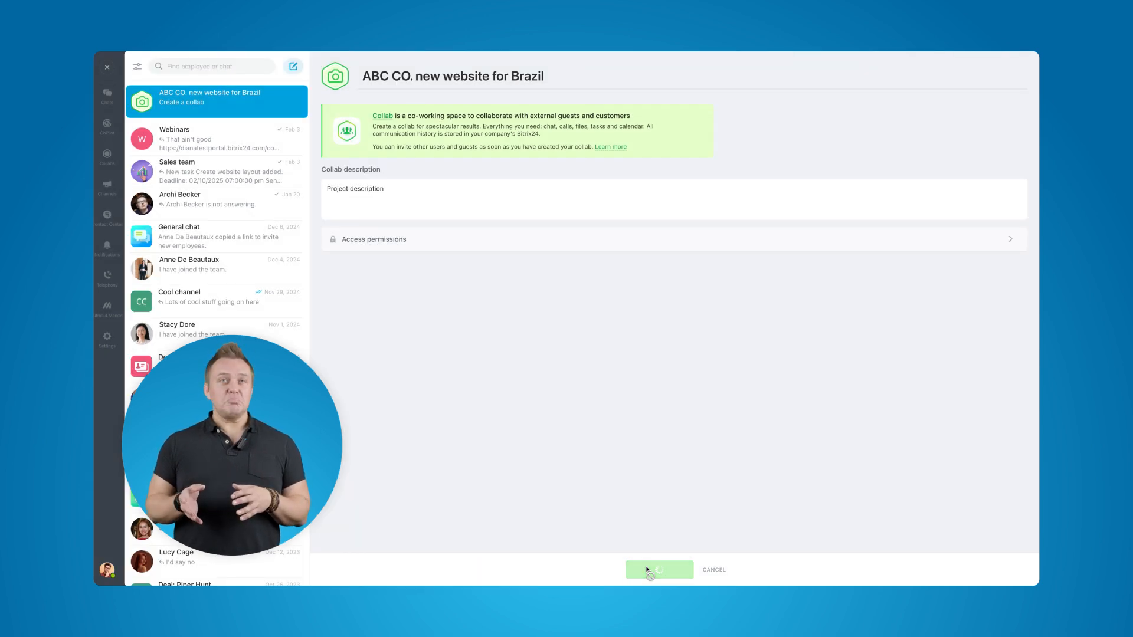
pyautogui.click(659, 569)
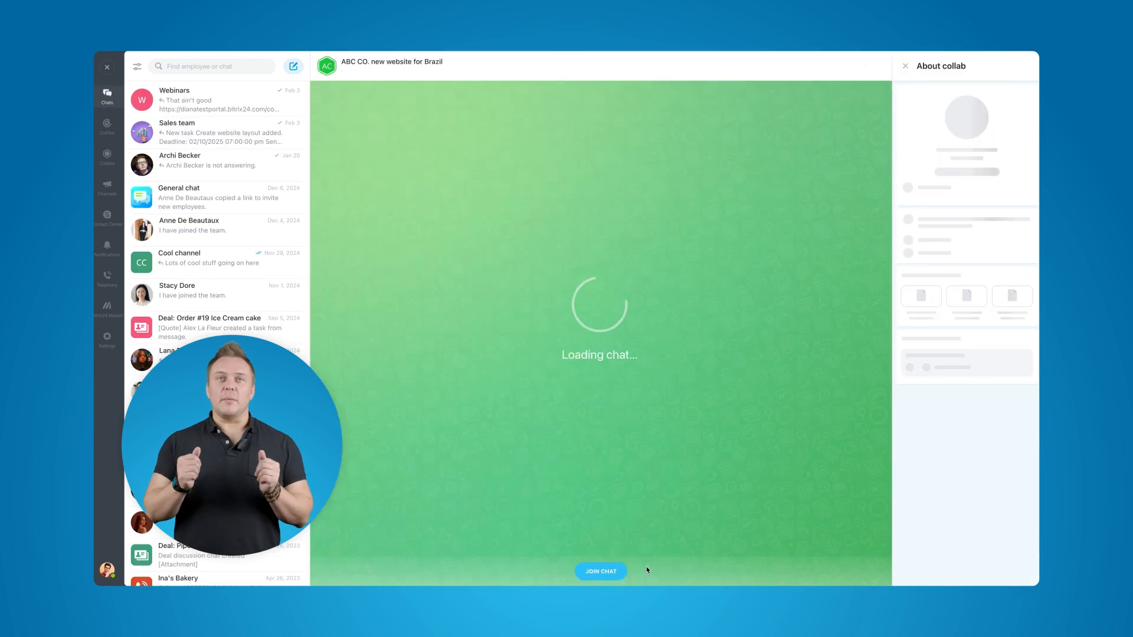
pyautogui.click(997, 66)
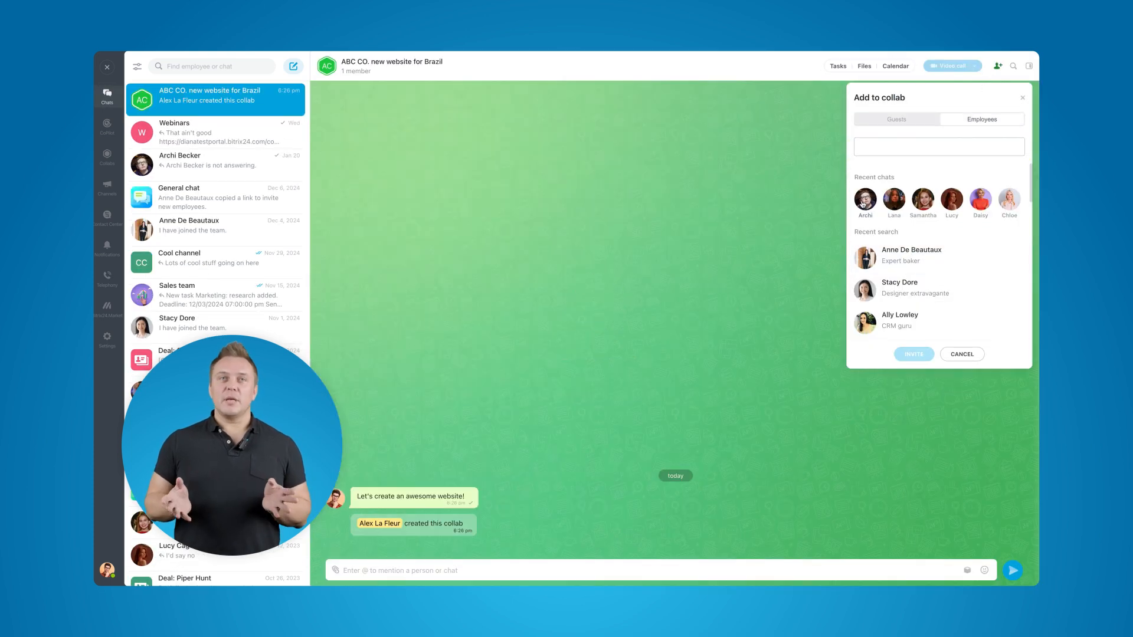
pyautogui.click(1010, 201)
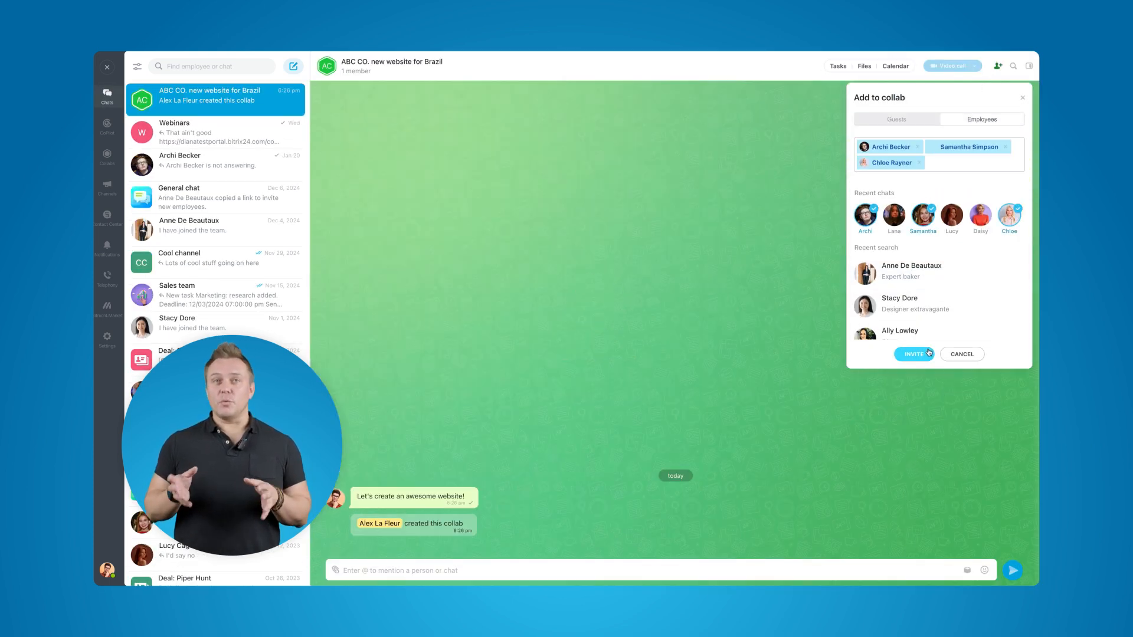
pyautogui.click(914, 354)
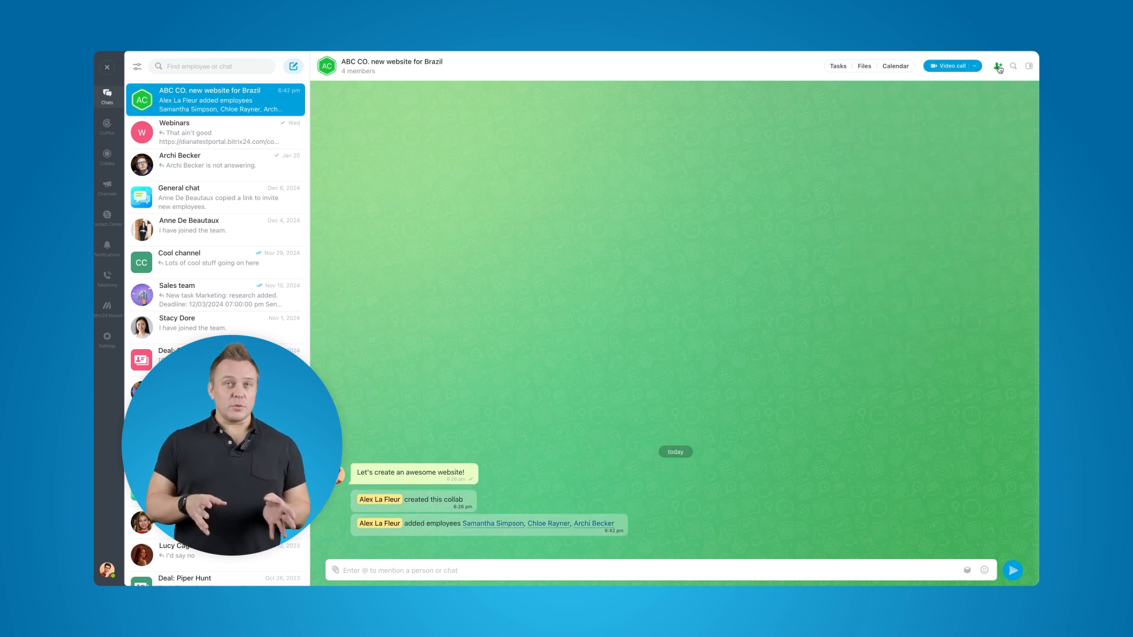
pyautogui.click(998, 66)
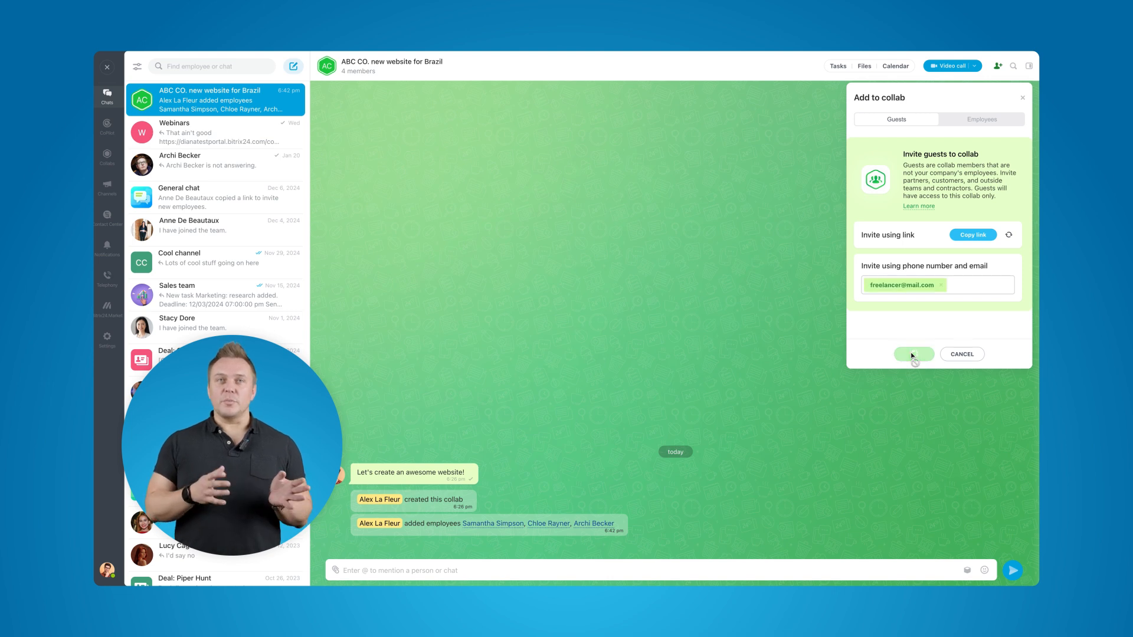
pyautogui.click(914, 354)
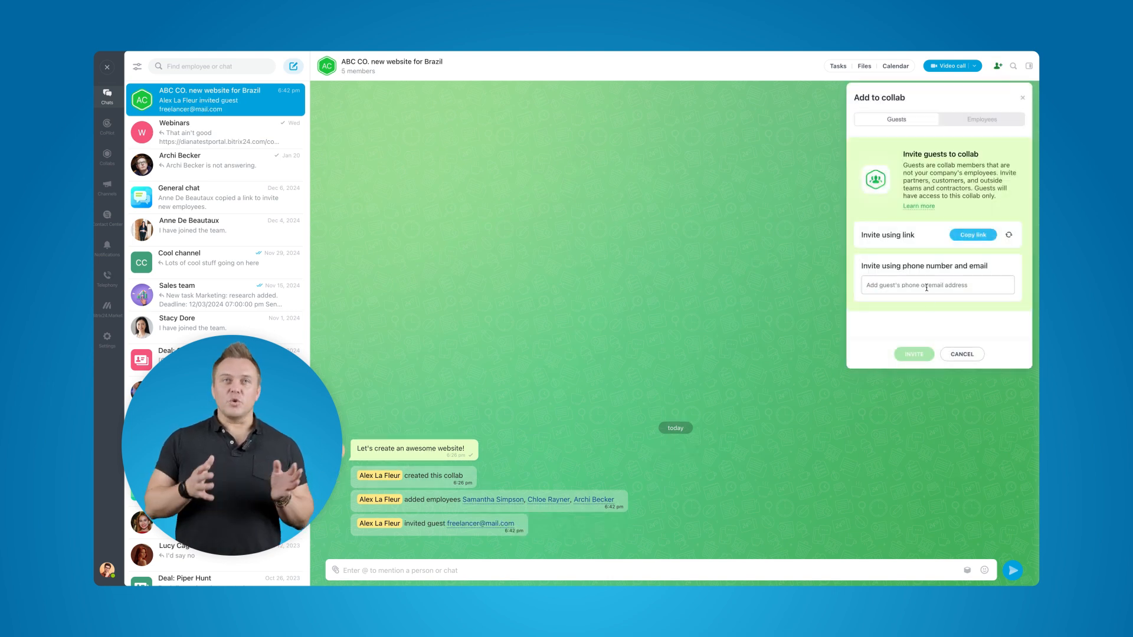
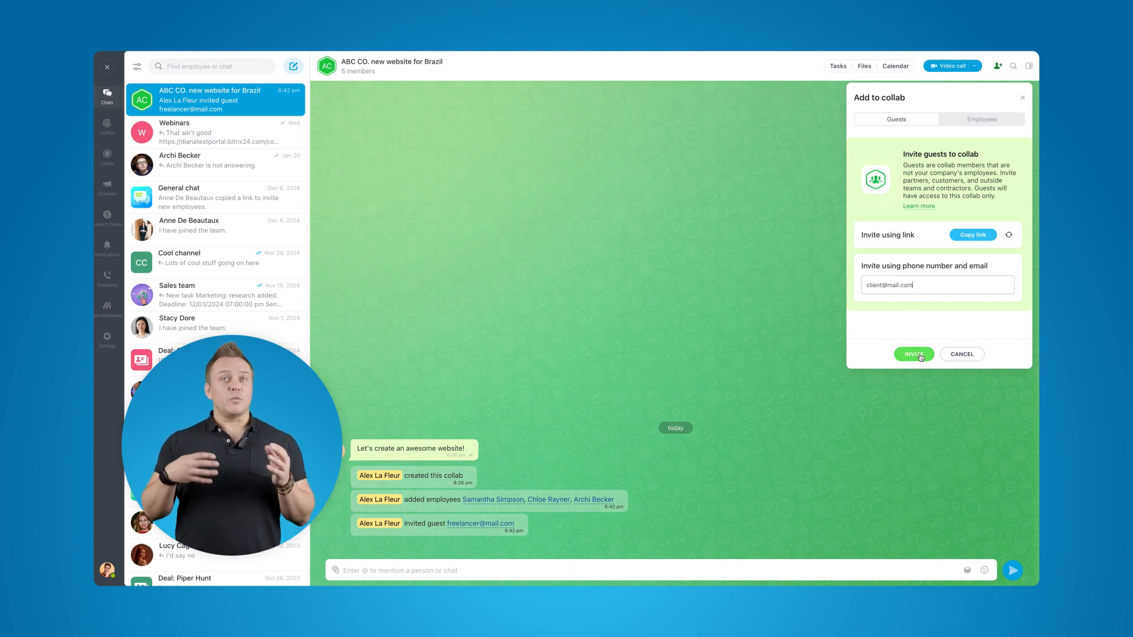
pyautogui.click(914, 354)
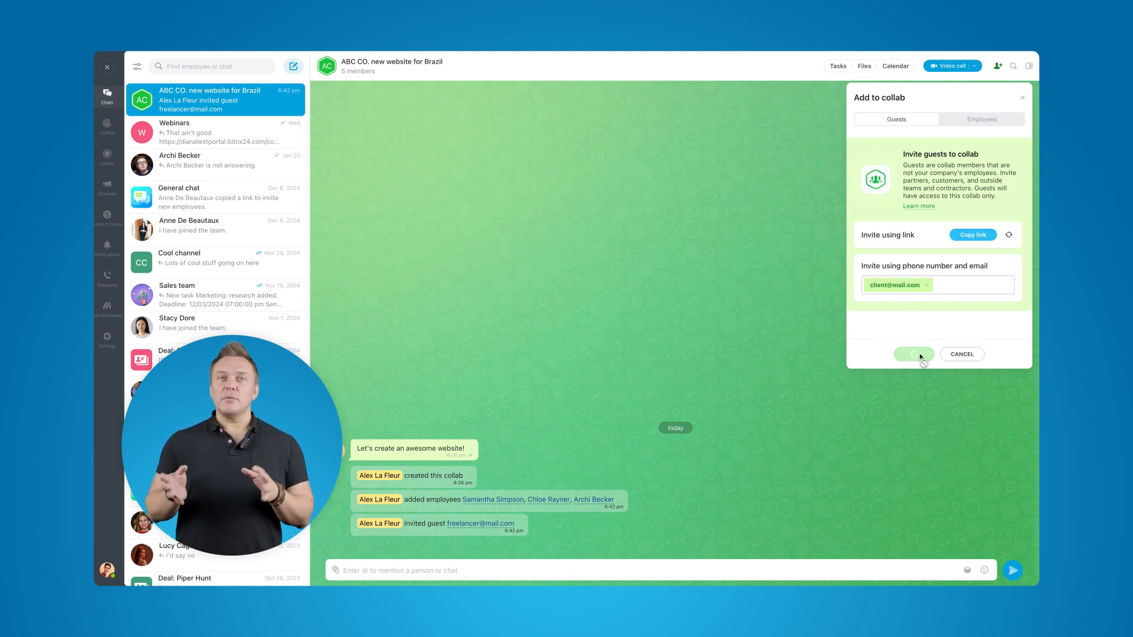
pyautogui.click(912, 354)
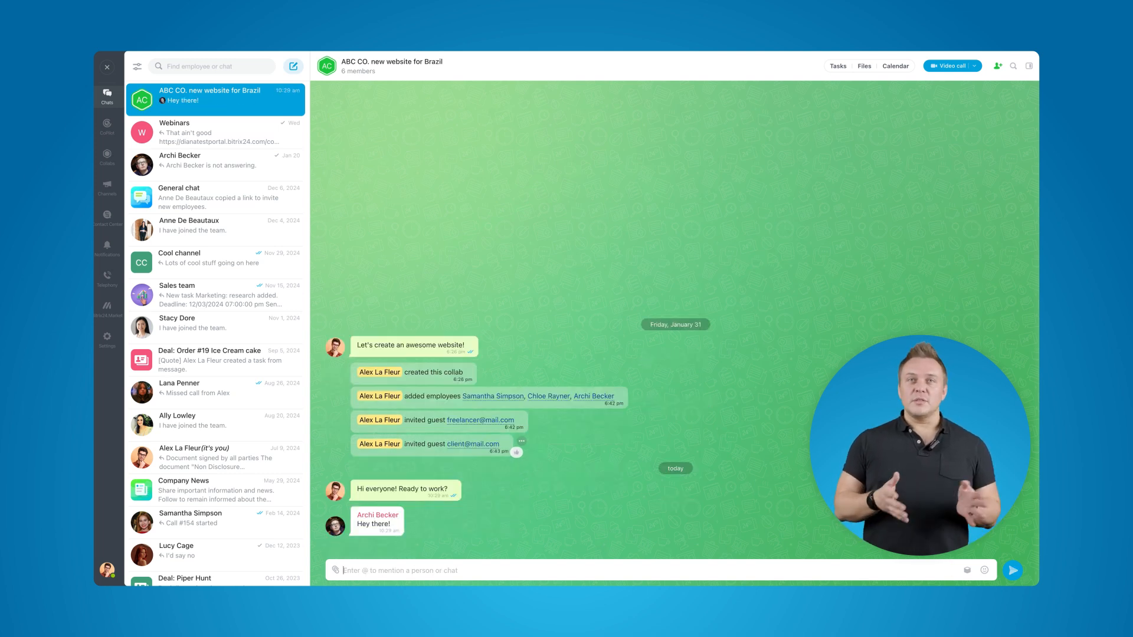
# Leave the video call and return to the ABC CO. new website for Brazil chat.
pyautogui.click(949, 66)
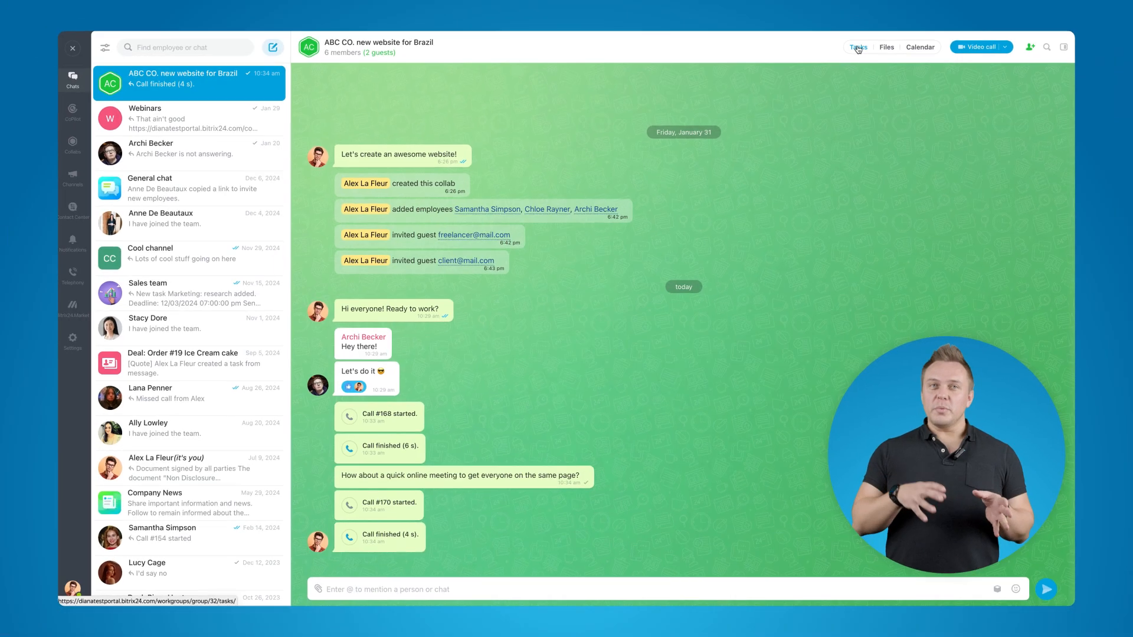
pyautogui.click(858, 48)
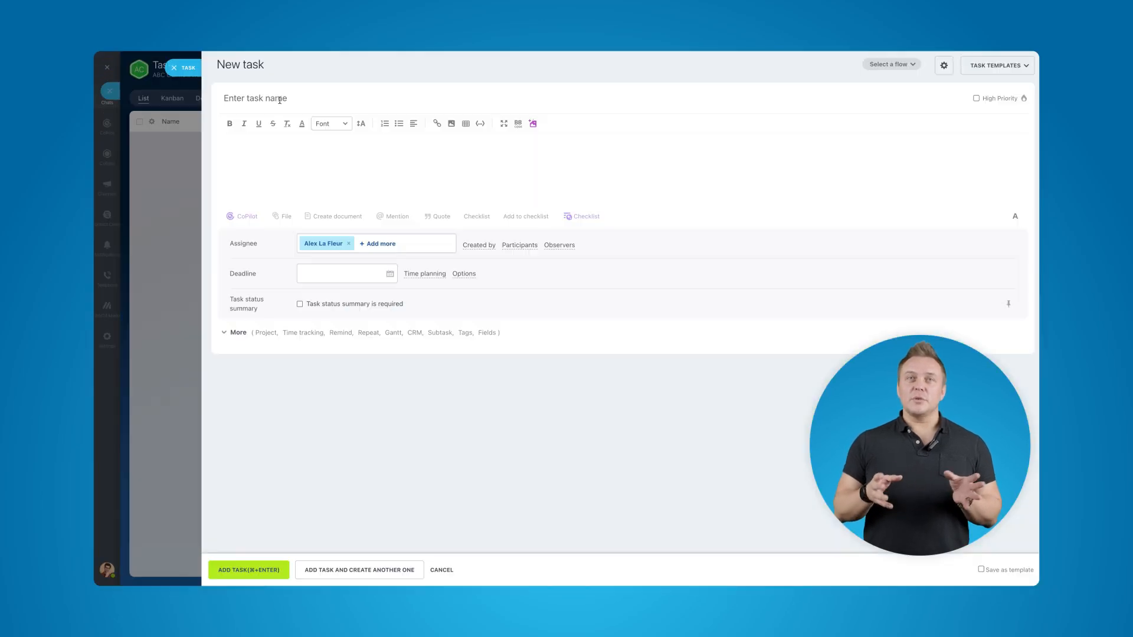
pyautogui.write('Create website layout')
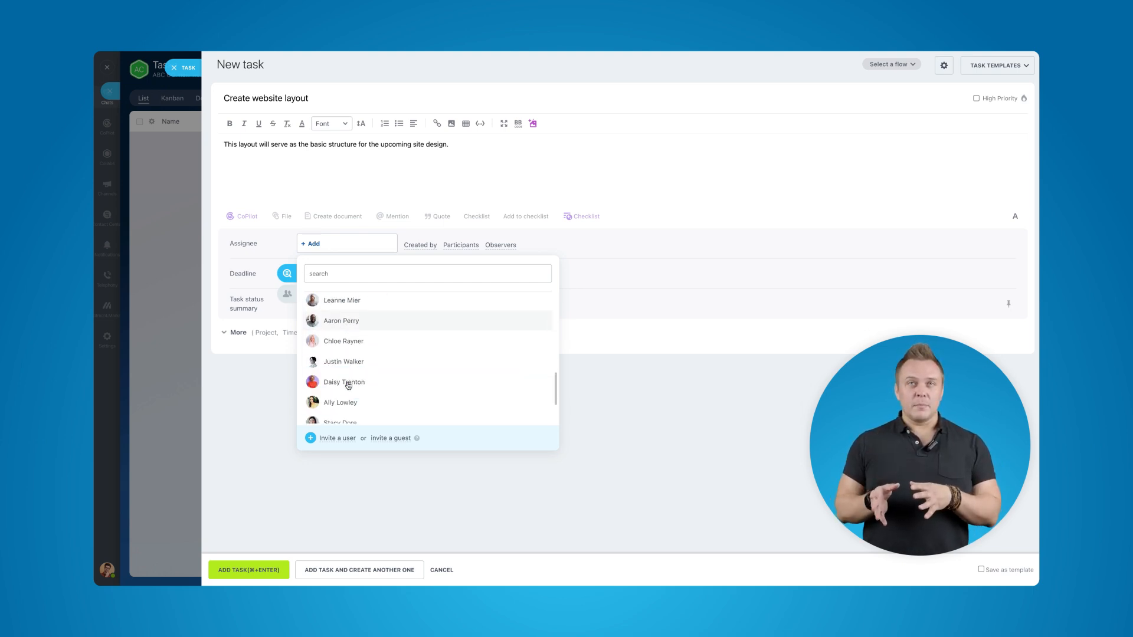
pyautogui.scroll(-3)
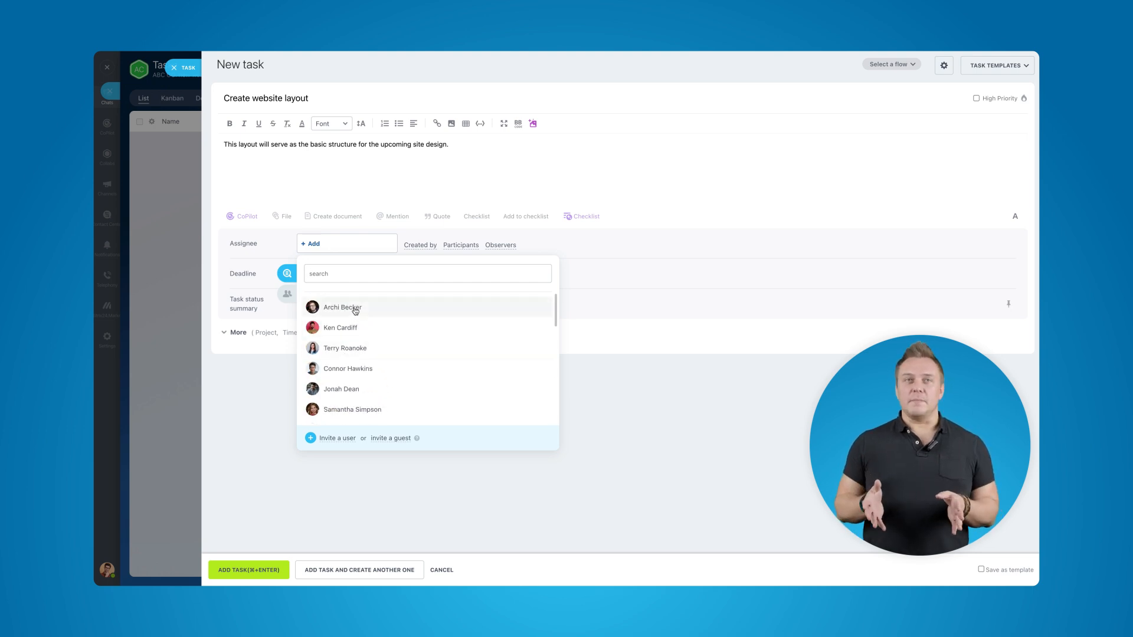
pyautogui.click(342, 307)
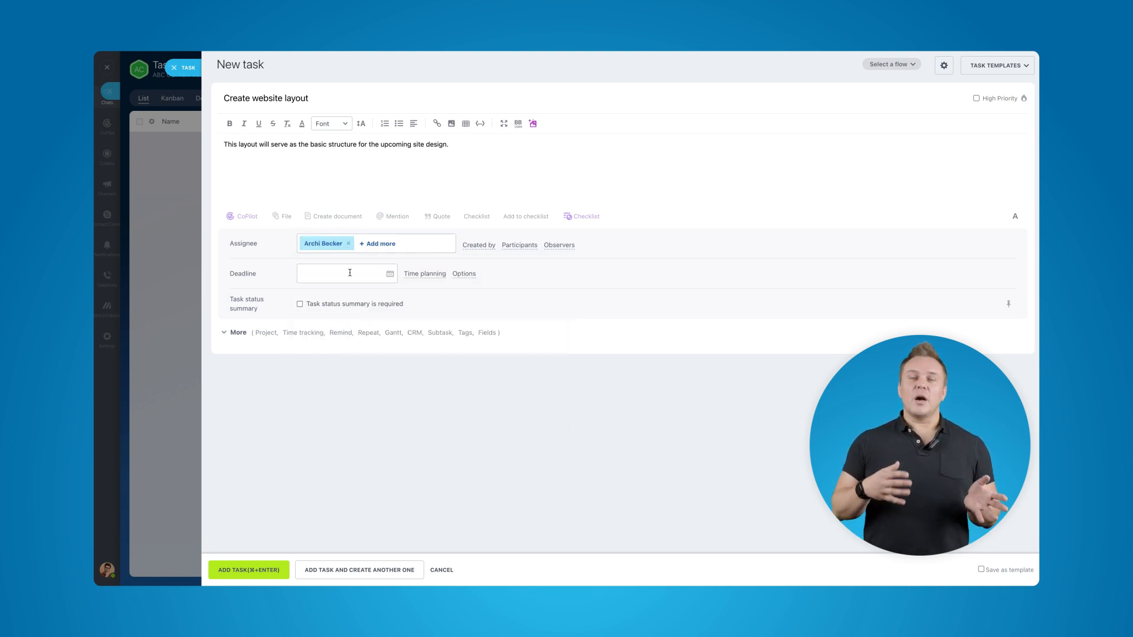
pyautogui.click(519, 245)
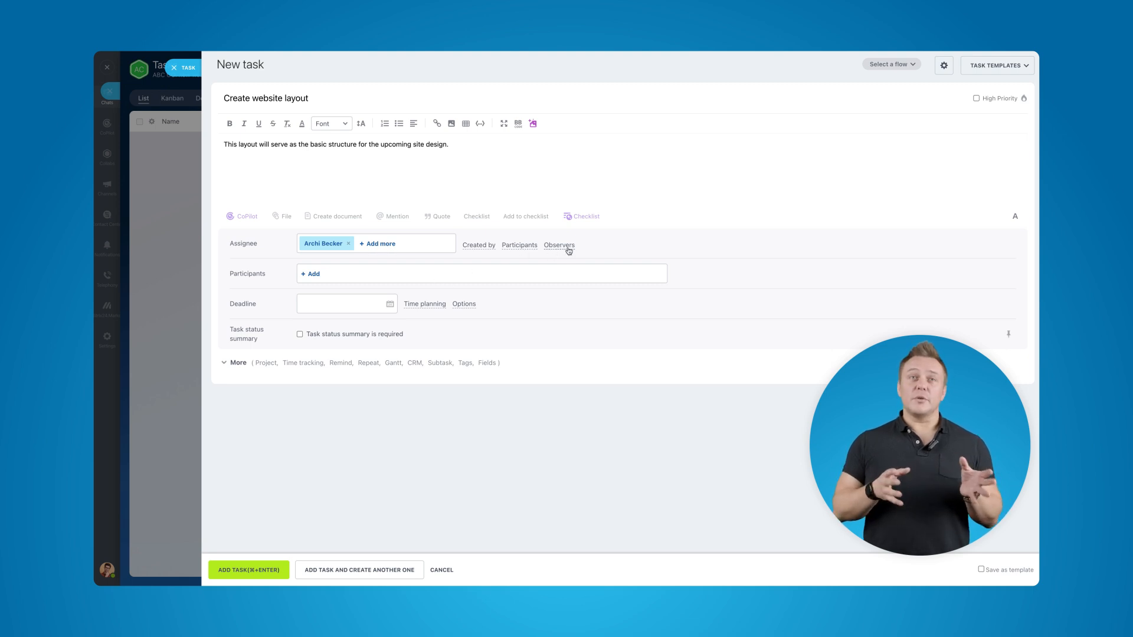
pyautogui.click(559, 245)
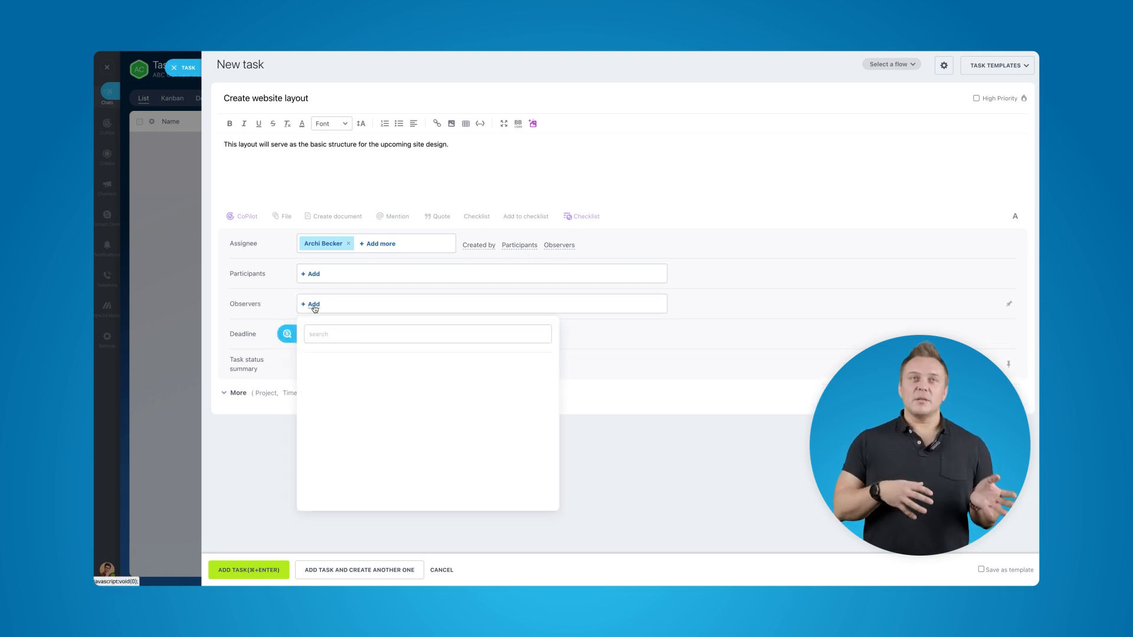
pyautogui.click(311, 303)
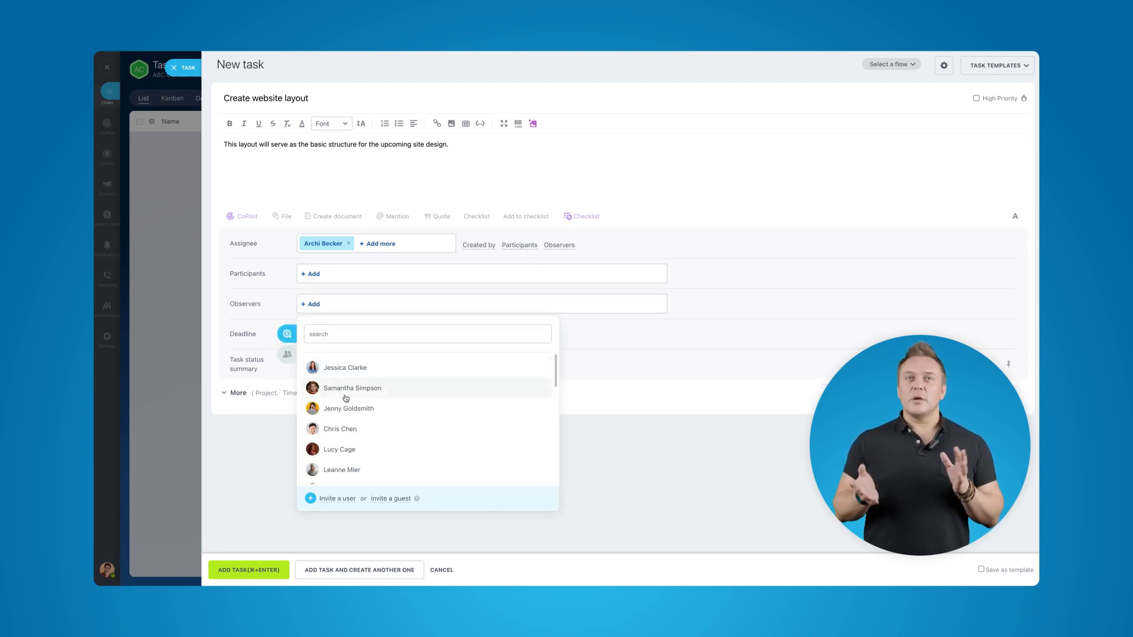
pyautogui.click(248, 569)
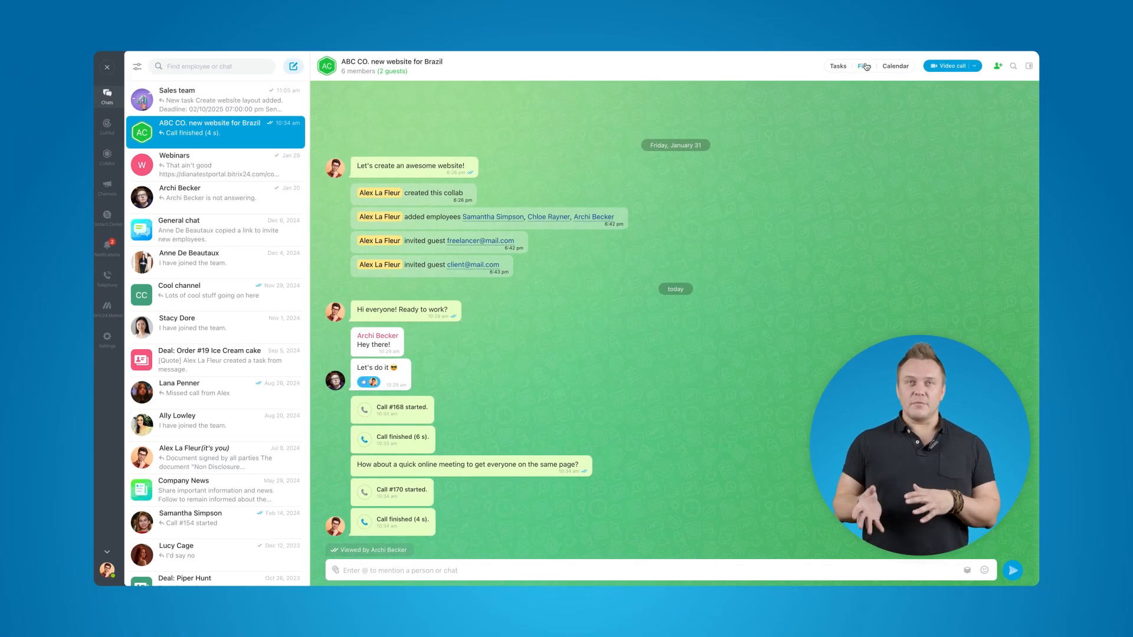
# Upload Statement of work.docx to the collab's files and close the upload summary.
pyautogui.click(863, 66)
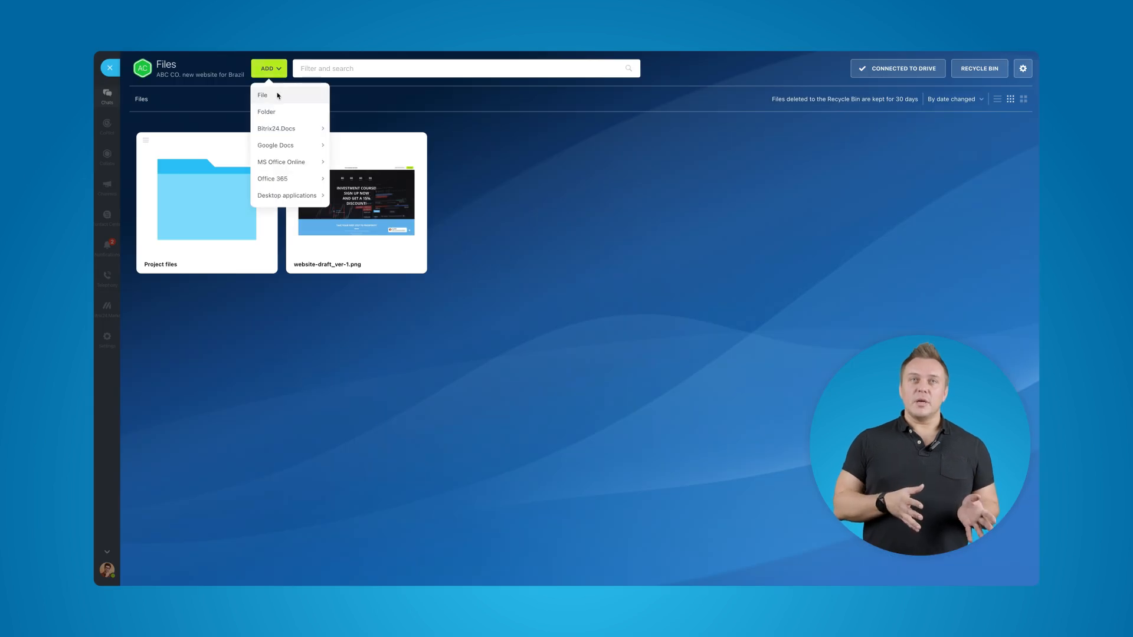
pyautogui.click(262, 95)
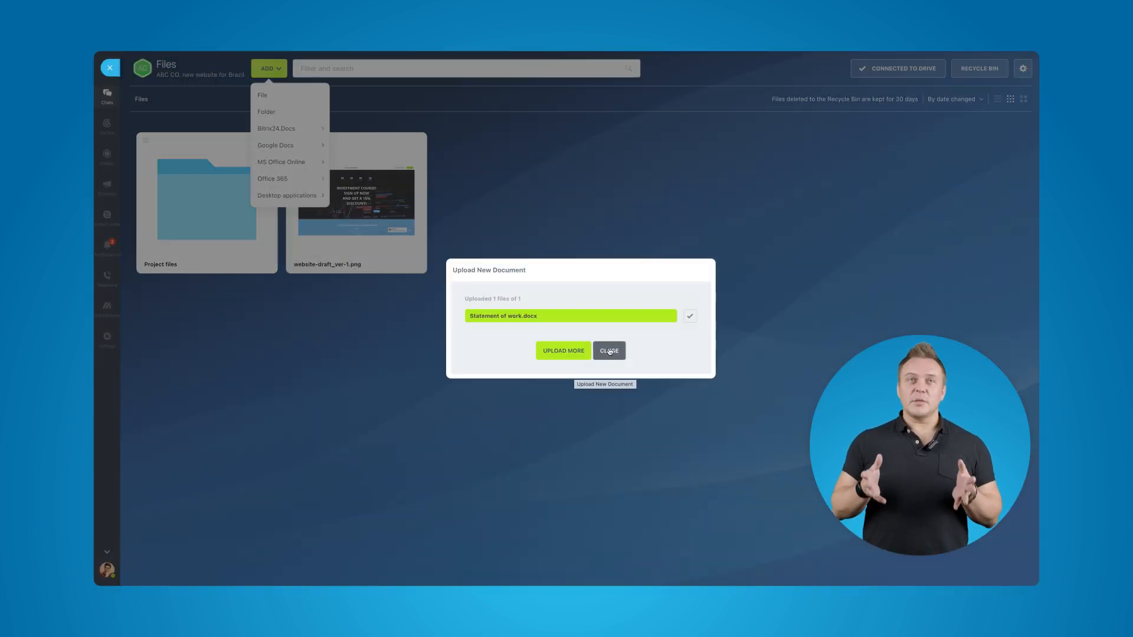
pyautogui.click(609, 351)
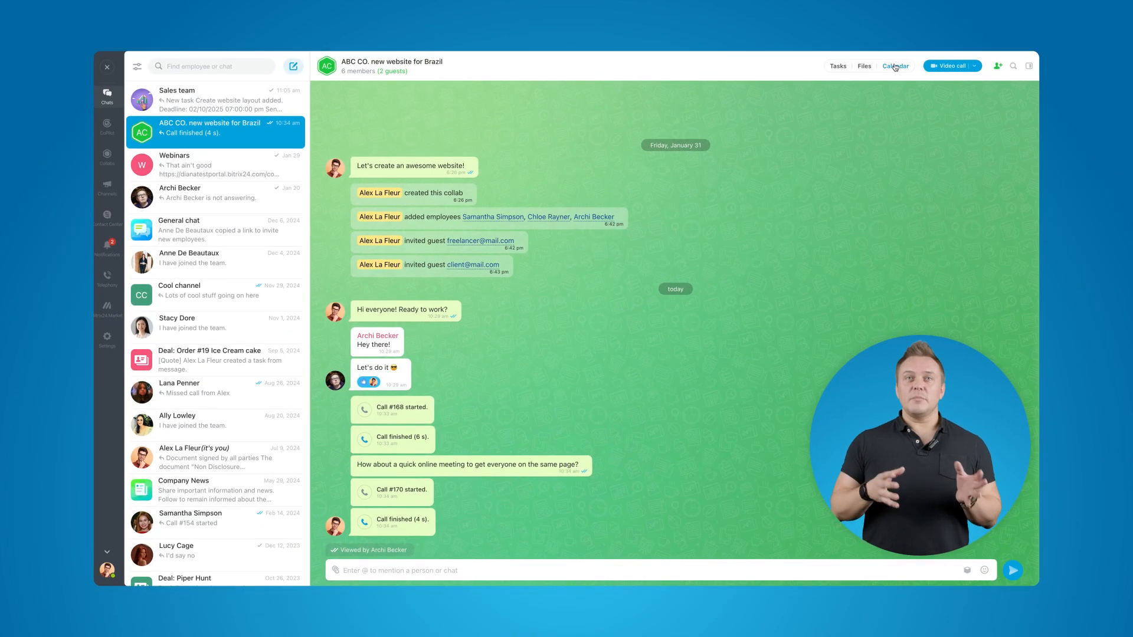
# Draft calendar event 'Plannning meeting' on Tuesday February 4 from 11:00 to 11:30 am.
pyautogui.click(896, 66)
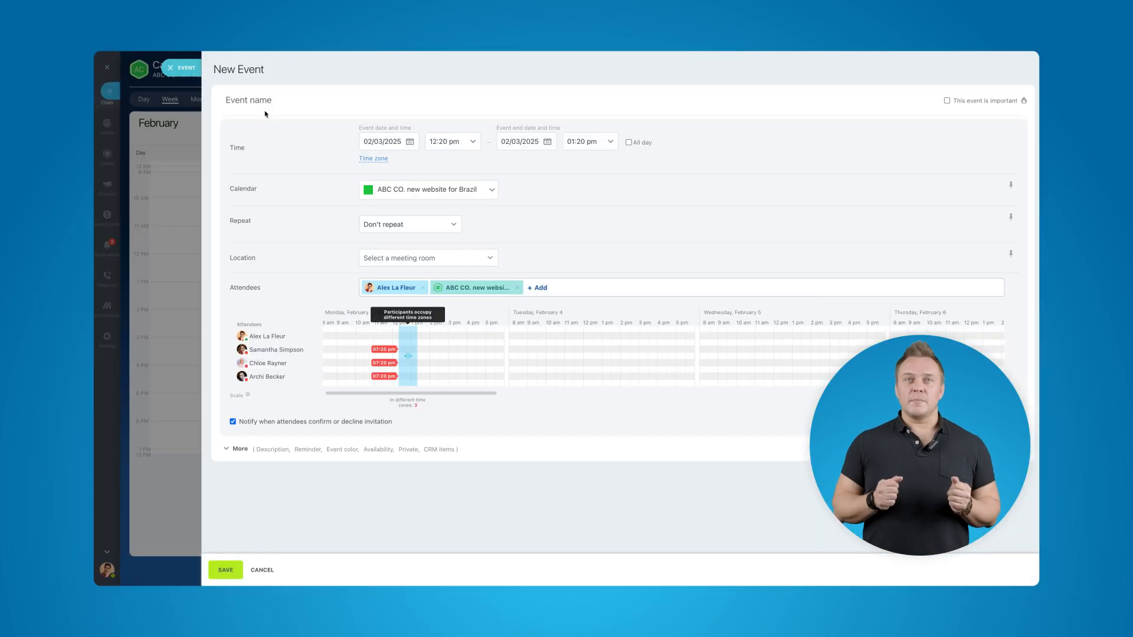
pyautogui.write('Plannin')
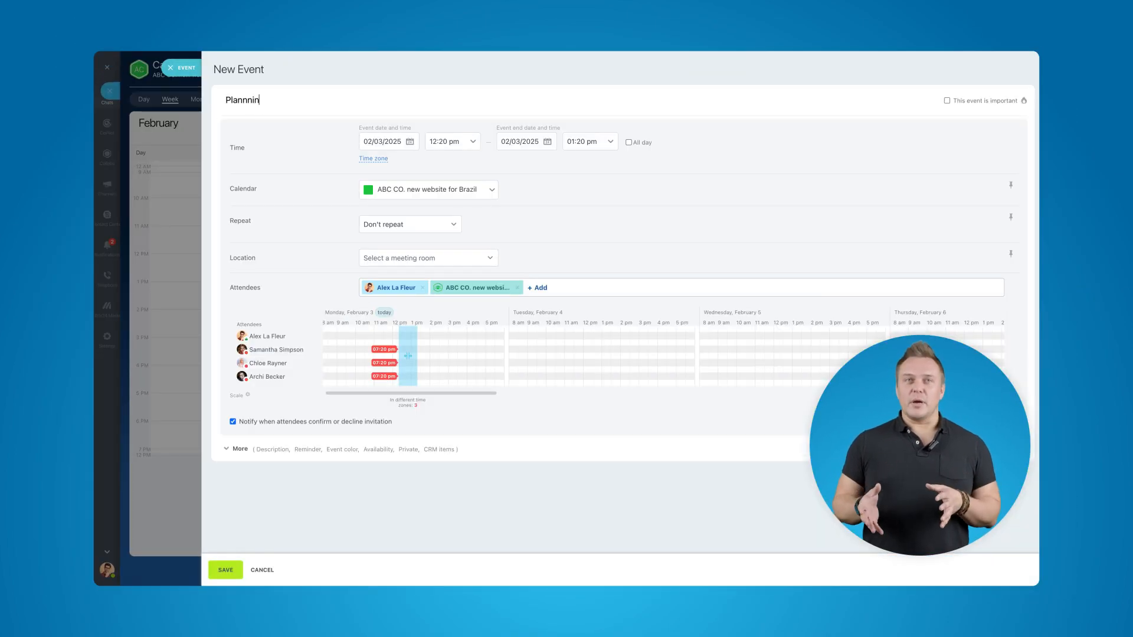
pyautogui.click(402, 140)
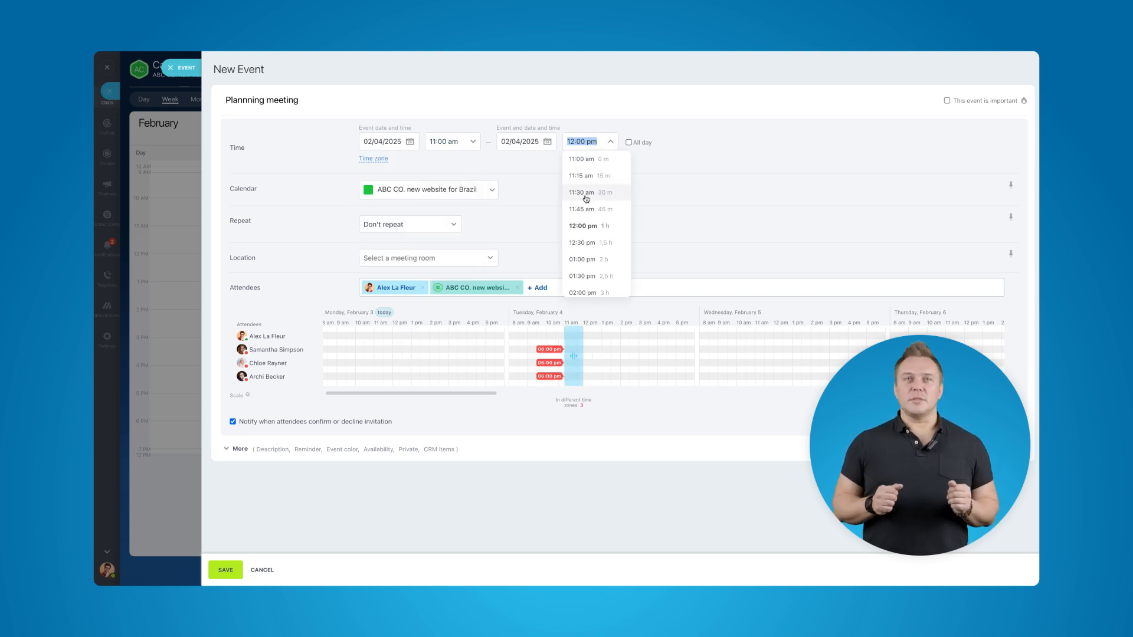
pyautogui.click(582, 193)
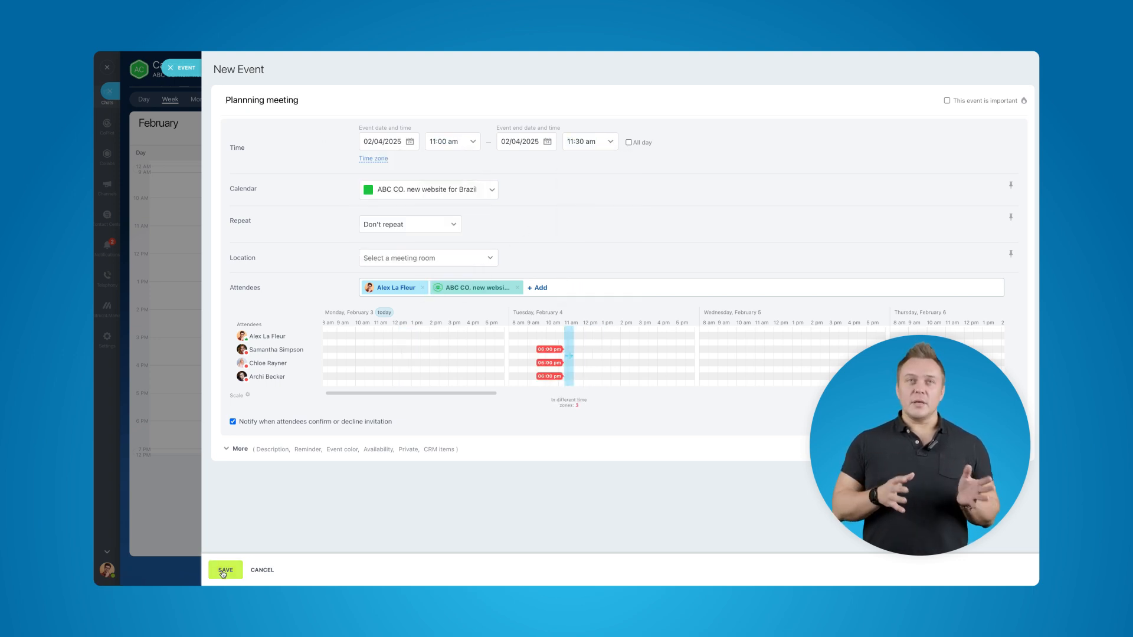